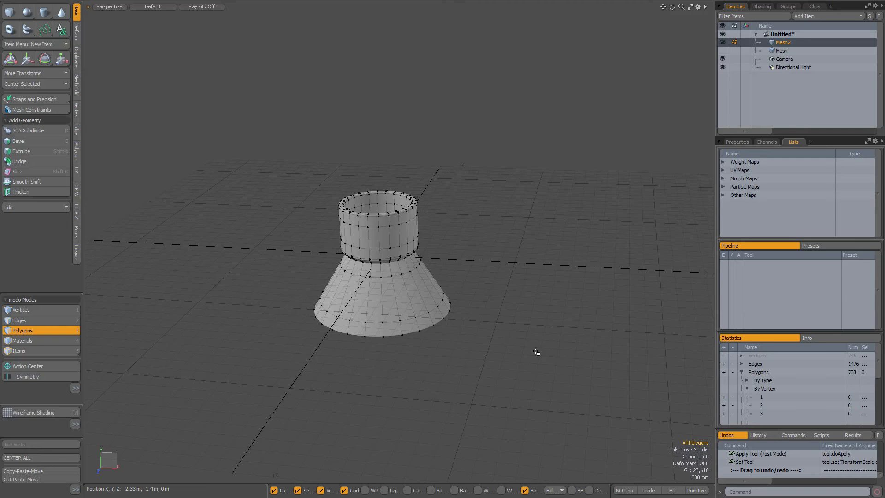
# Step: Activate the scale transform tool on the cone-and-cylinder mesh, with scale still at 100%
pyautogui.click(61, 58)
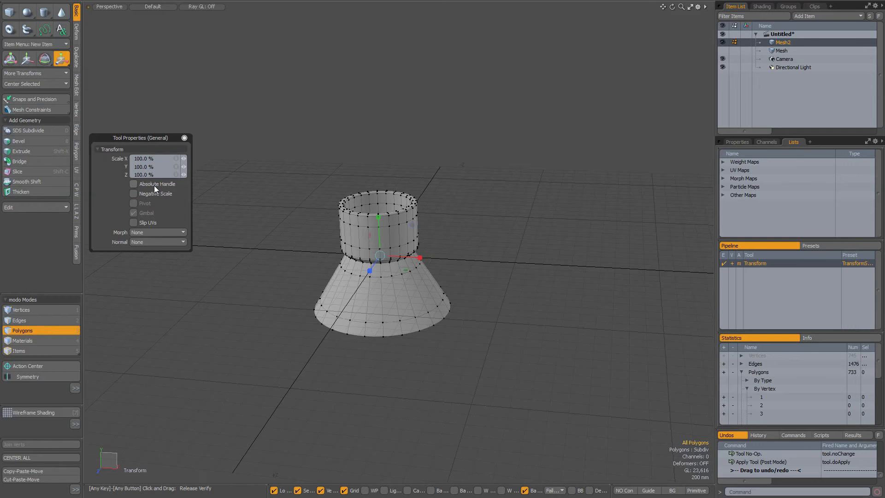
pyautogui.moveTo(149, 194)
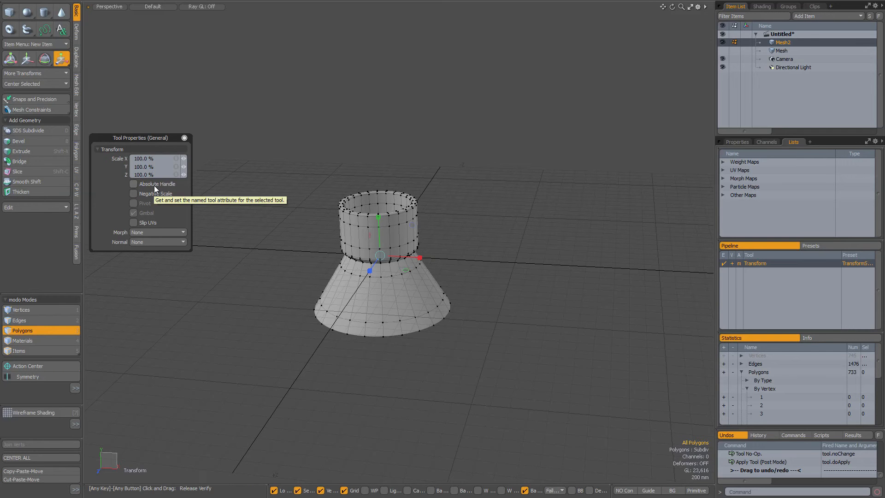
# Step: Enable Absolute Handle and drag the red X handle to set the base size
pyautogui.click(134, 183)
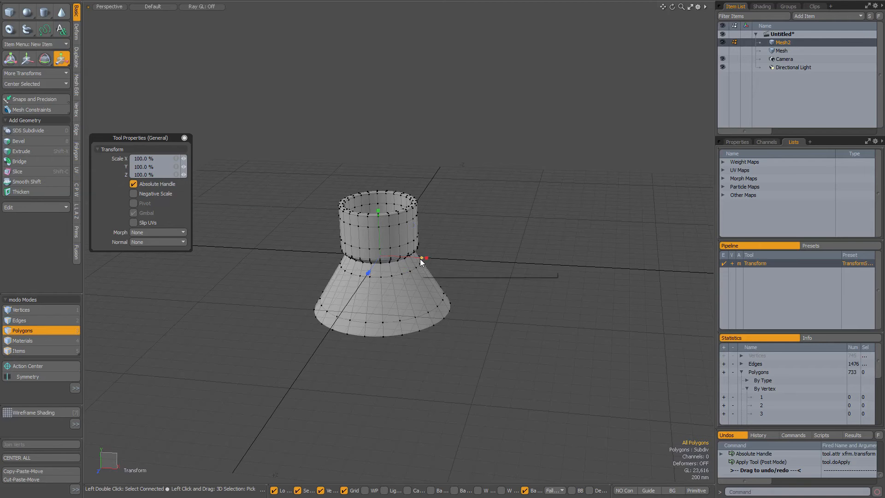
pyautogui.moveTo(426, 258)
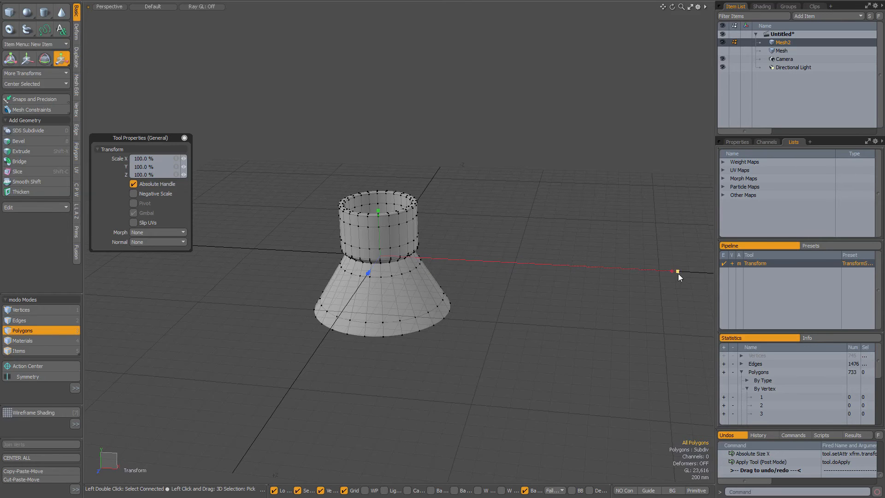
pyautogui.moveTo(677, 271); pyautogui.dragTo(391, 255)
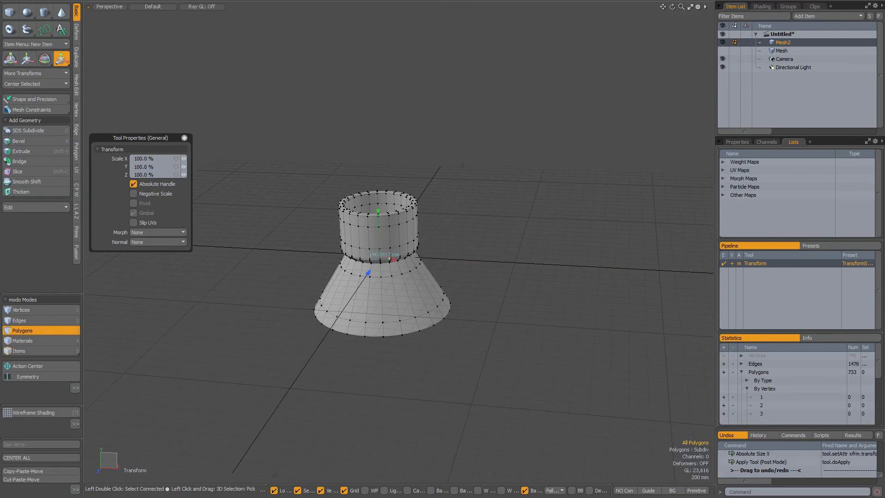
pyautogui.moveTo(388, 261)
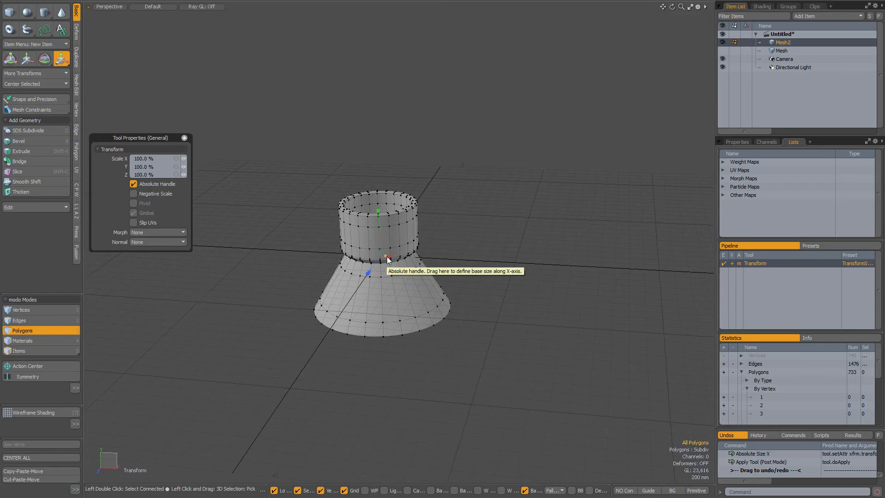
pyautogui.moveTo(392, 261)
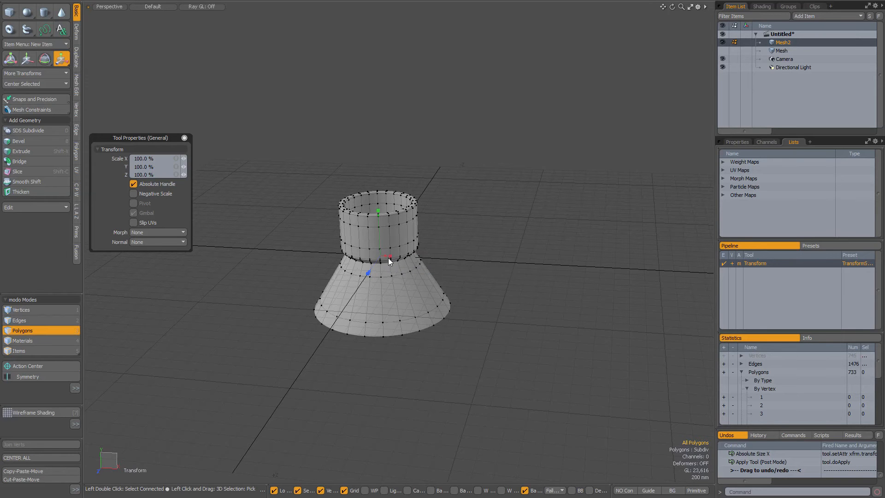
pyautogui.moveTo(388, 260); pyautogui.dragTo(575, 265)
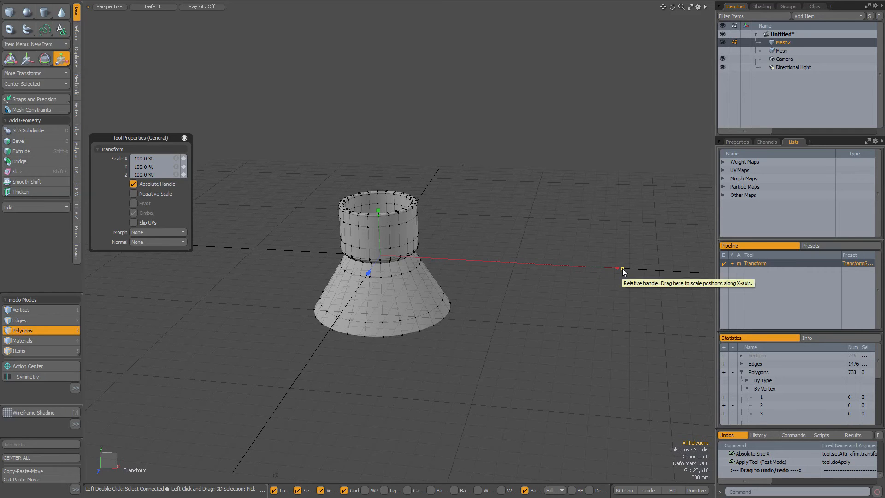
pyautogui.moveTo(623, 269); pyautogui.dragTo(641, 269)
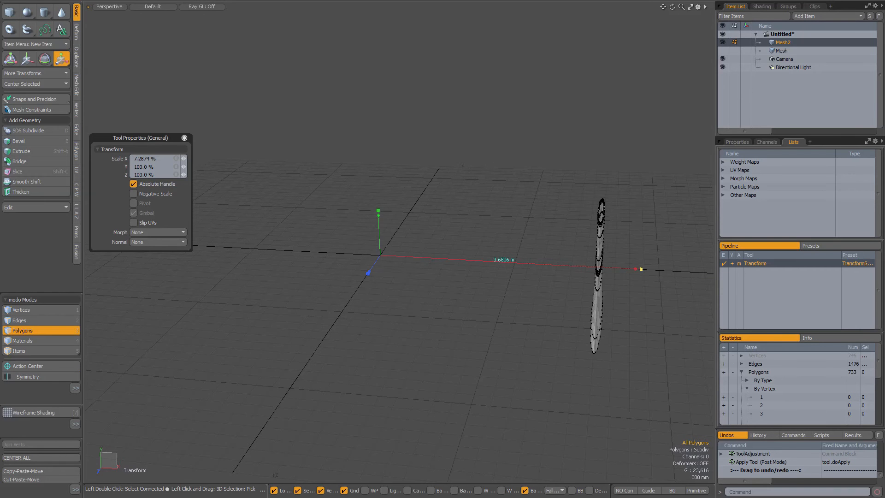
pyautogui.moveTo(640, 269); pyautogui.dragTo(634, 268)
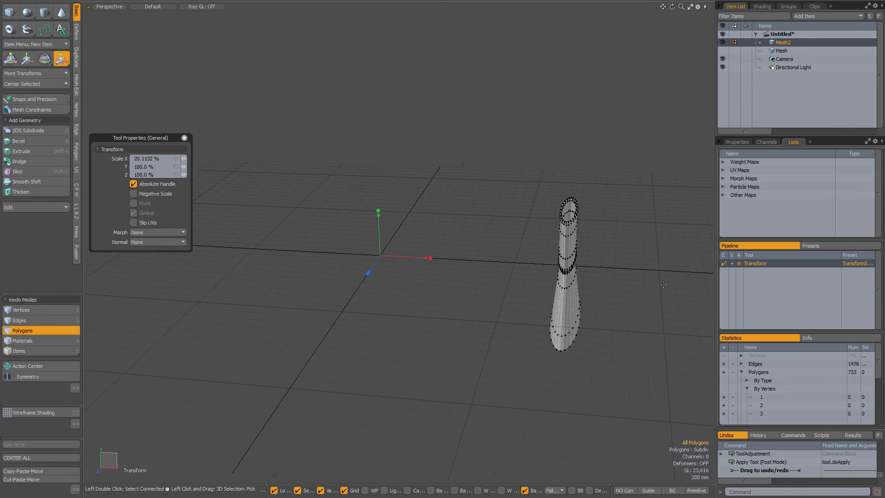
pyautogui.moveTo(432, 259); pyautogui.dragTo(621, 269)
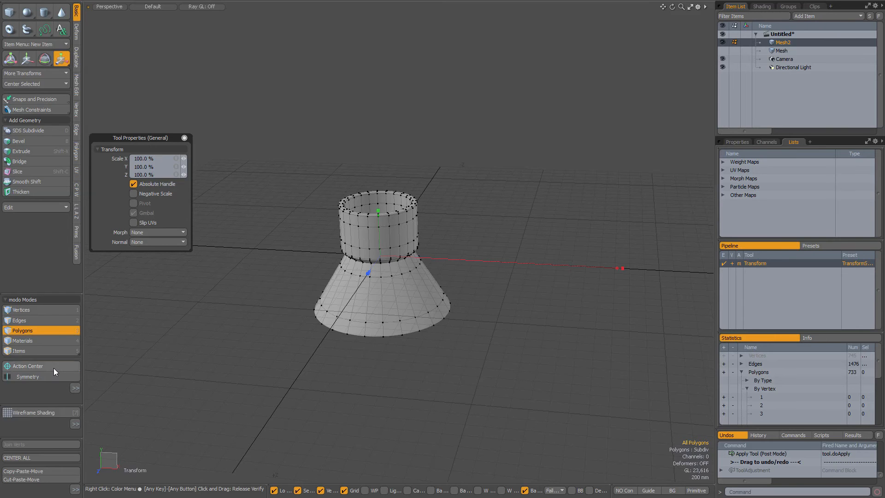
pyautogui.click(27, 366)
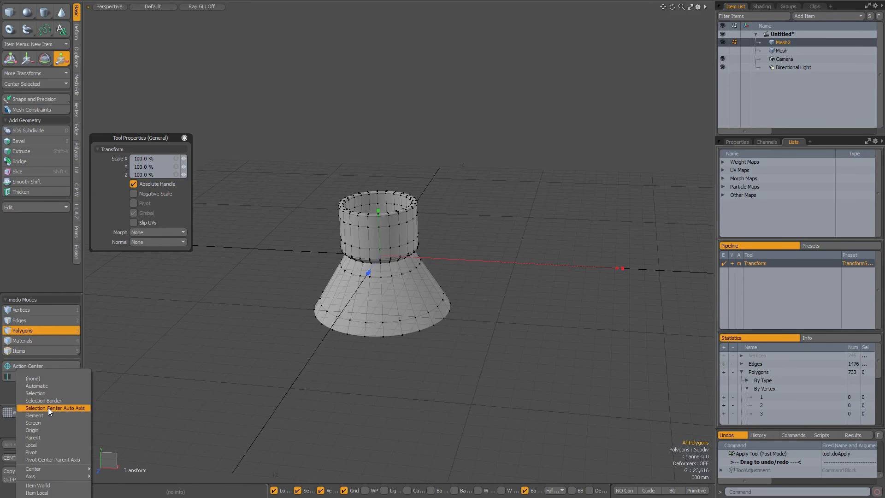
pyautogui.click(56, 408)
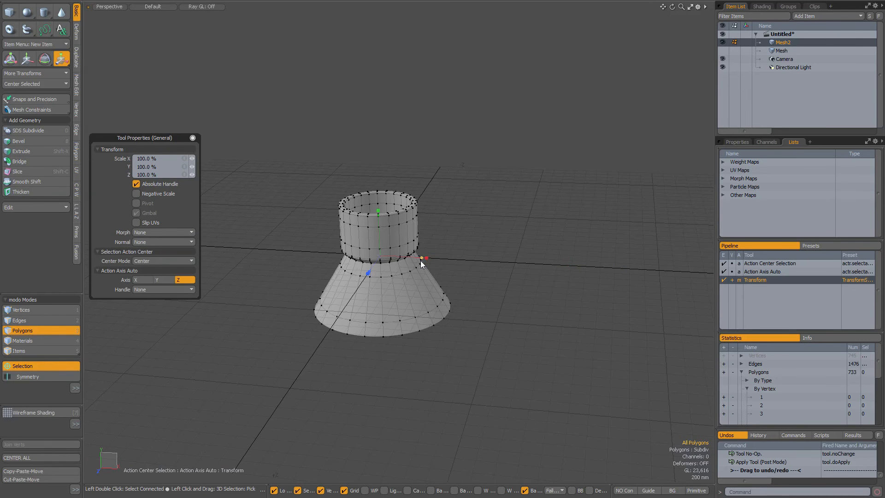
pyautogui.moveTo(425, 258); pyautogui.dragTo(714, 269)
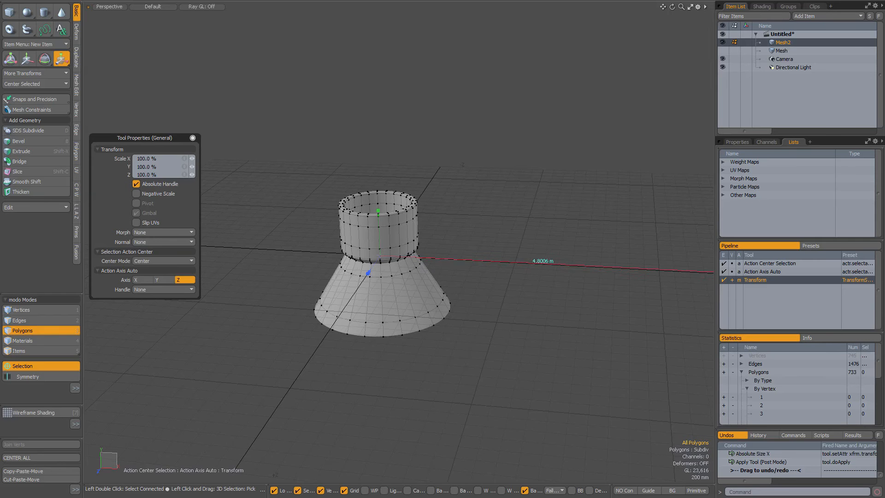
pyautogui.moveTo(542, 261); pyautogui.dragTo(666, 275)
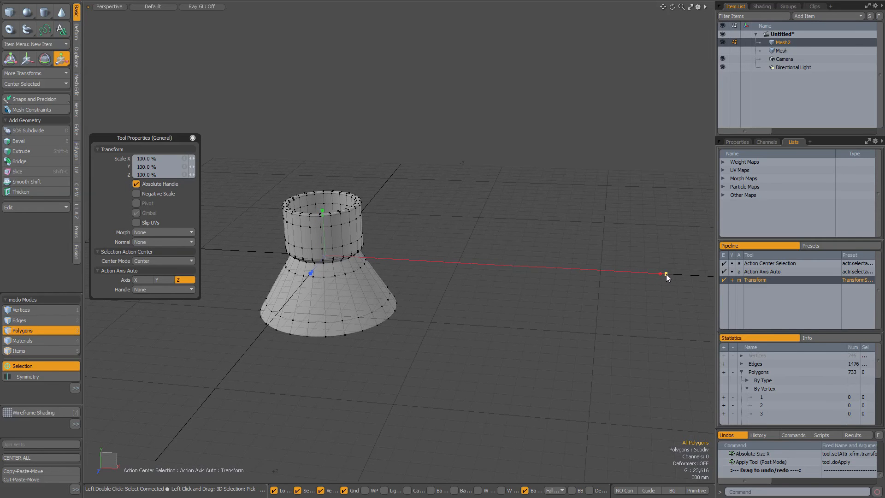
pyautogui.moveTo(666, 276); pyautogui.dragTo(503, 265)
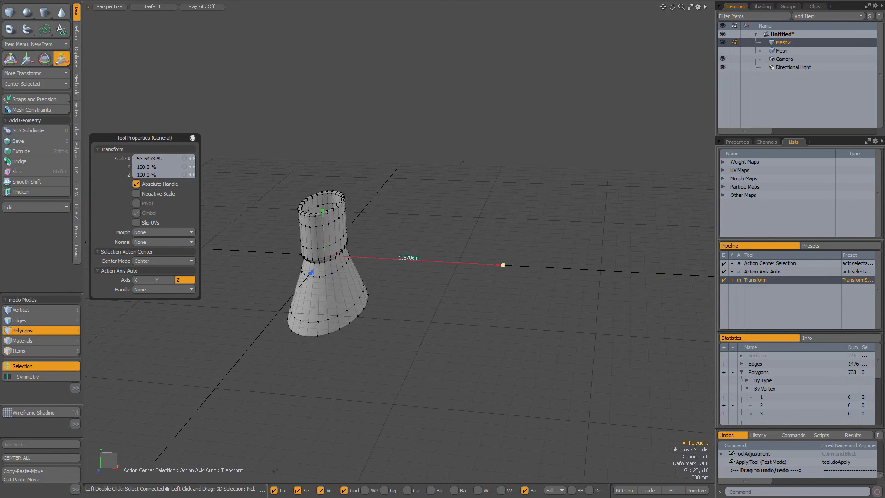
pyautogui.moveTo(502, 266); pyautogui.dragTo(666, 274)
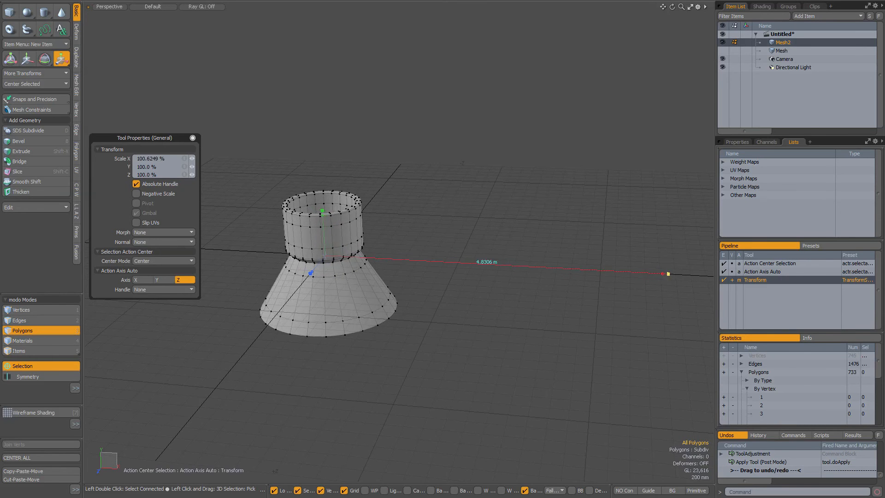
pyautogui.press('ctrl+z')
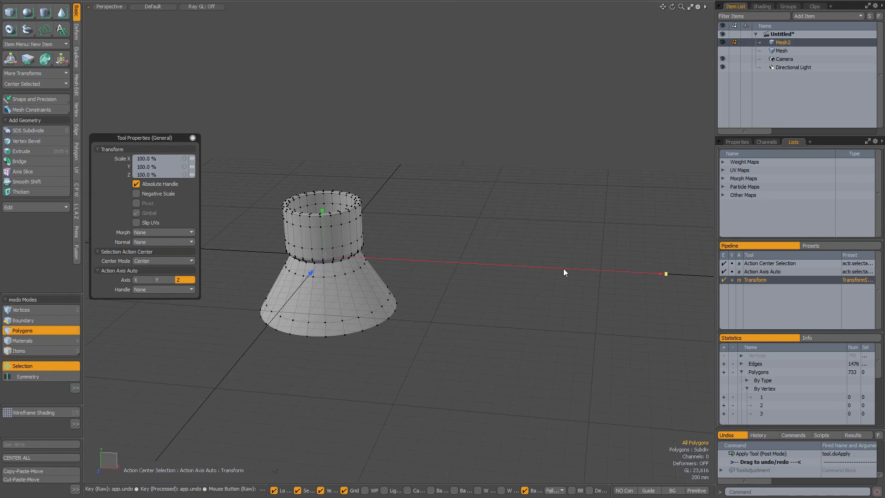
pyautogui.moveTo(666, 274); pyautogui.dragTo(658, 275)
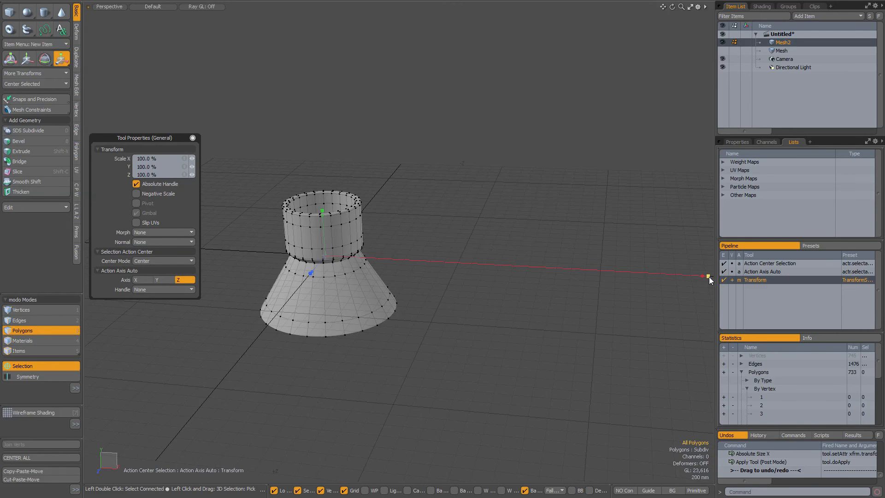
pyautogui.moveTo(709, 277); pyautogui.dragTo(700, 275)
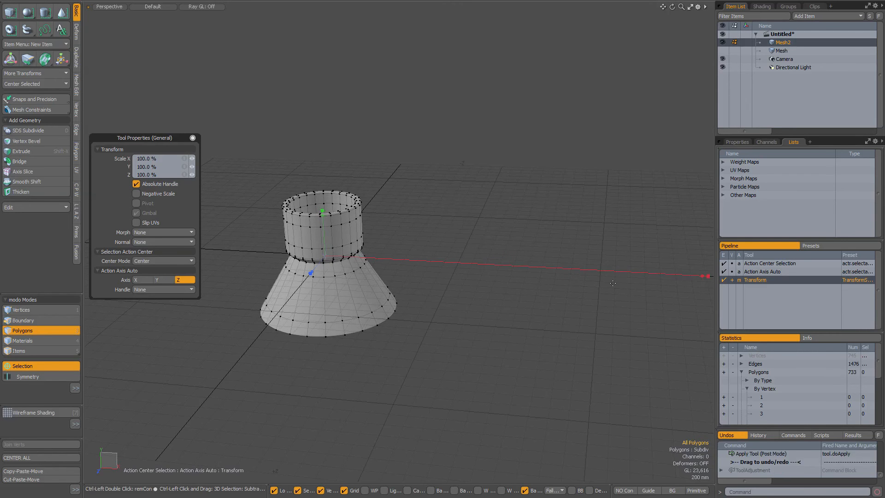
pyautogui.moveTo(22, 365)
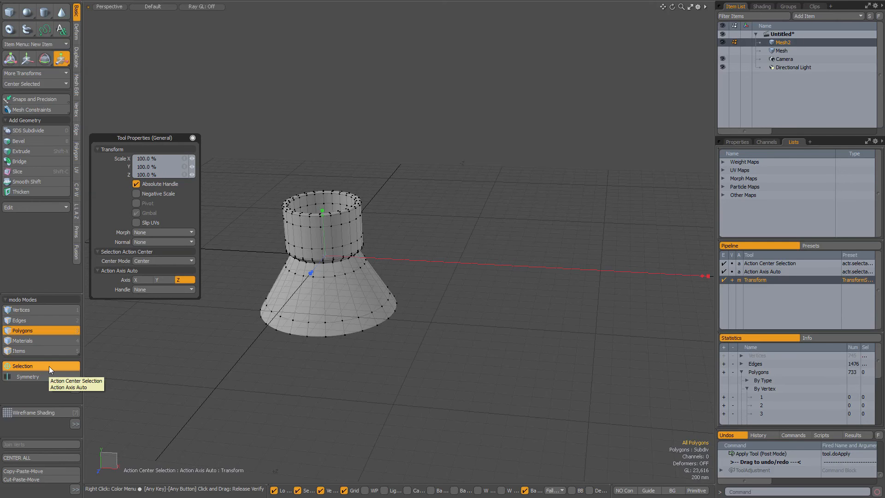
# Step: Set the action center to Origin and reposition the X scale handle near the mesh
pyautogui.click(22, 366)
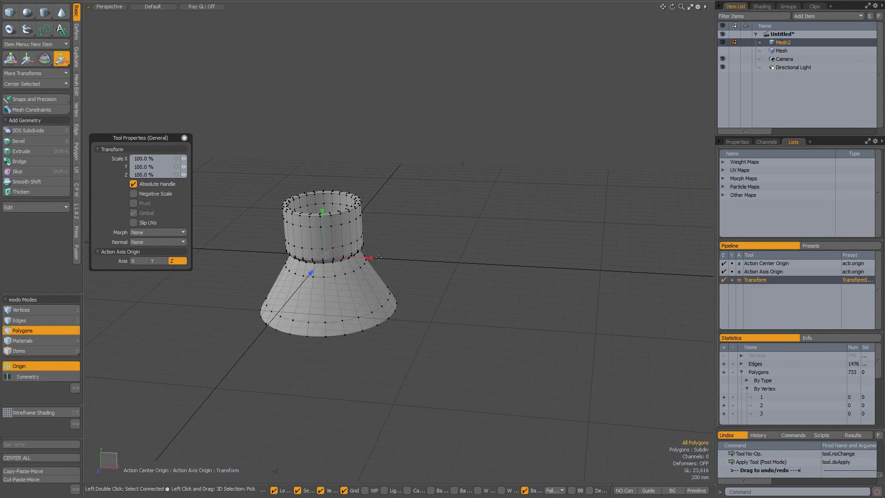
pyautogui.moveTo(372, 258); pyautogui.dragTo(654, 272)
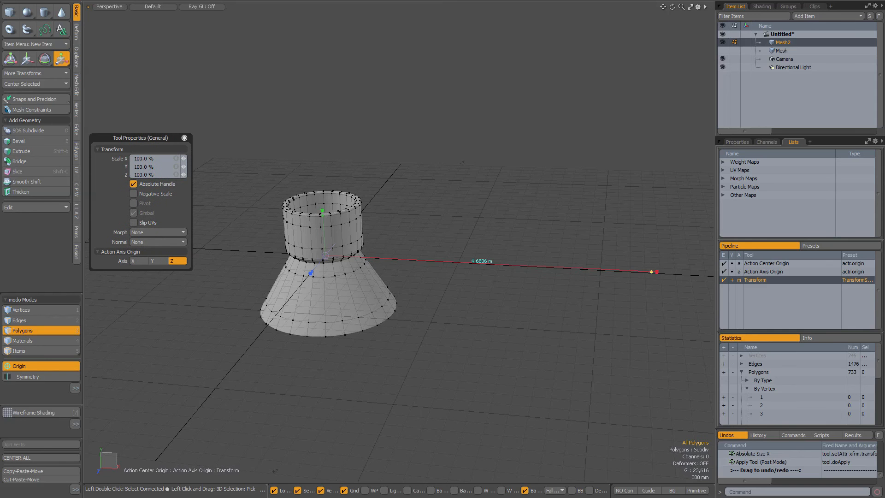
pyautogui.moveTo(655, 271); pyautogui.dragTo(676, 275)
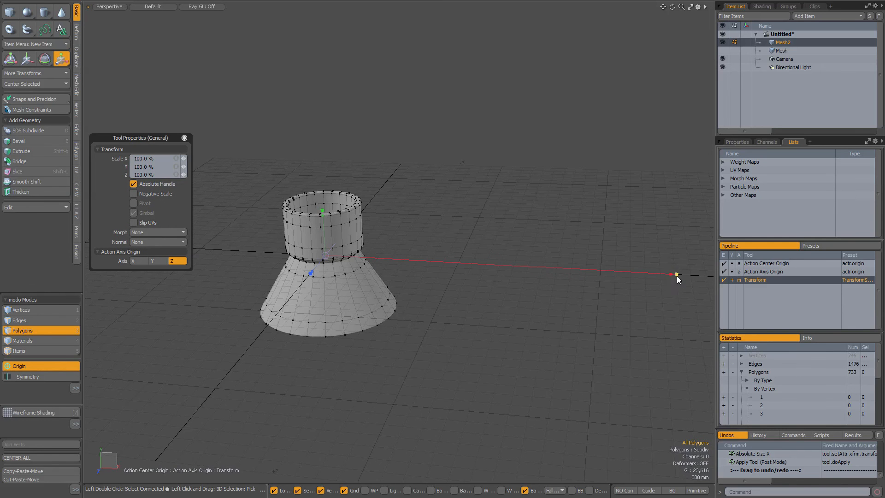
pyautogui.moveTo(676, 275); pyautogui.dragTo(640, 272)
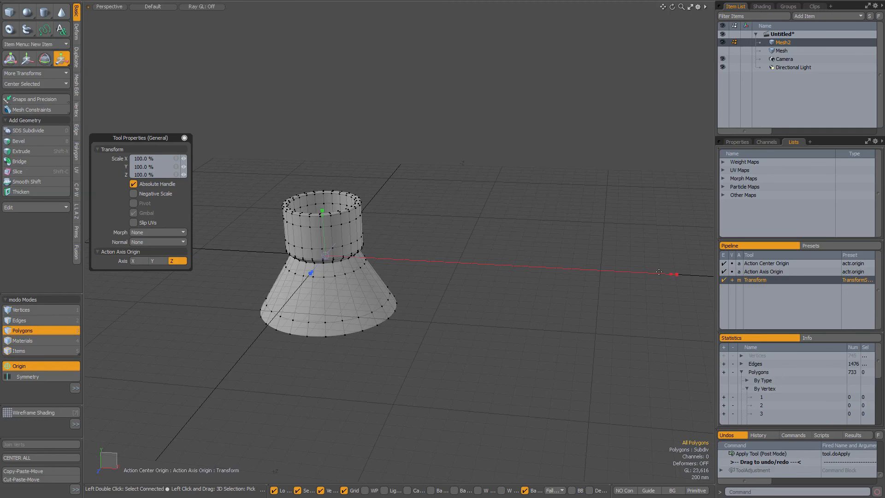
pyautogui.moveTo(671, 275); pyautogui.dragTo(348, 254)
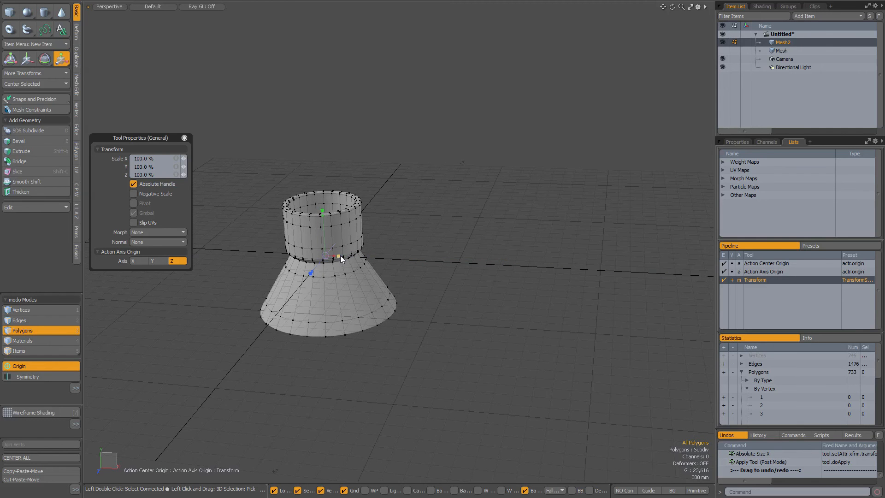
# Step: Stretch the mesh along X to about 1754%
pyautogui.moveTo(336, 258); pyautogui.dragTo(387, 258)
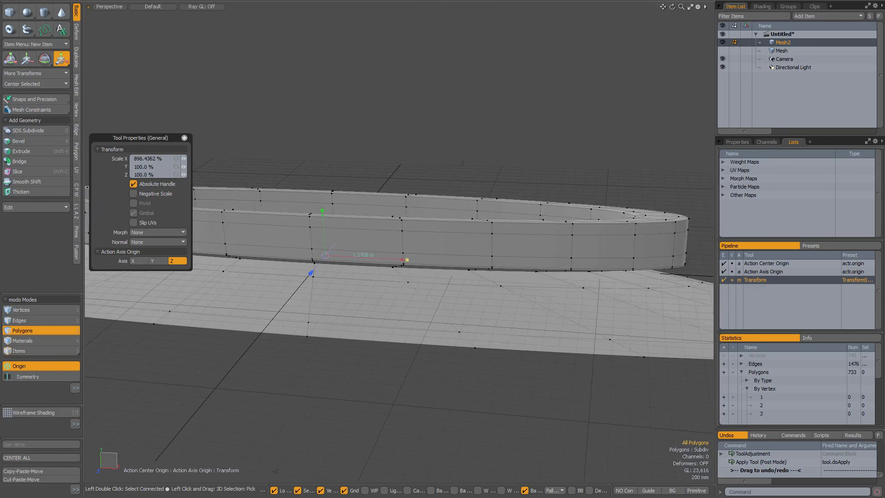
pyautogui.moveTo(404, 259); pyautogui.dragTo(463, 264)
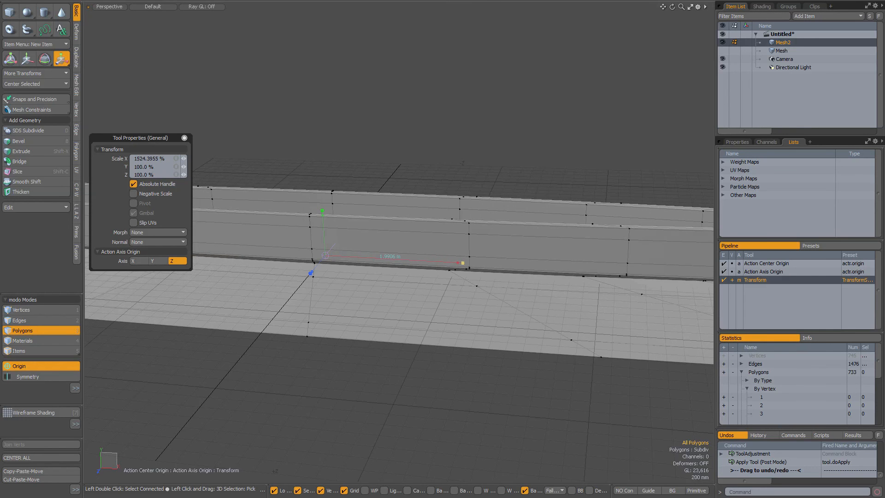
pyautogui.moveTo(462, 264); pyautogui.dragTo(483, 264)
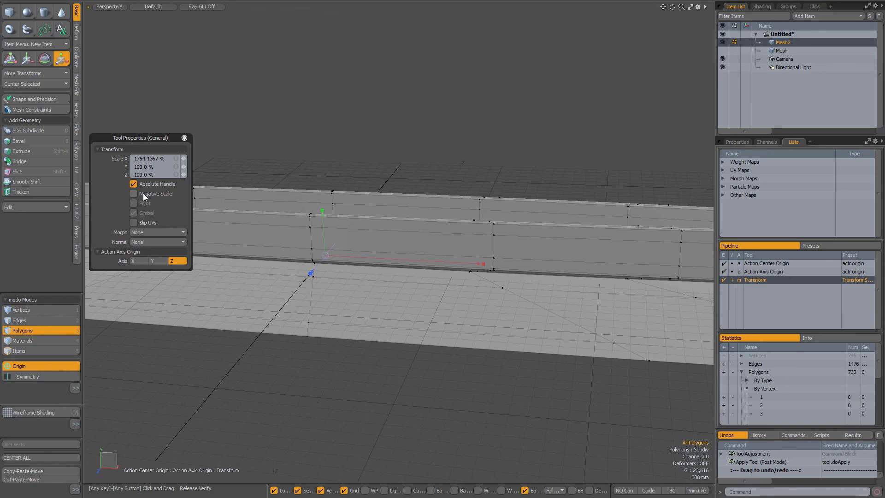
pyautogui.moveTo(167, 193)
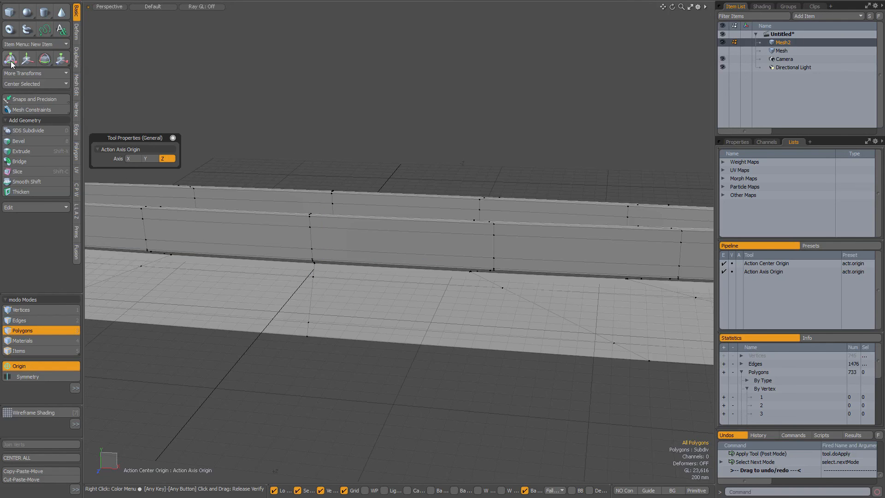
# Step: Activate the combined move-rotate-scale tool with Absolute Handle unchecked
pyautogui.click(10, 58)
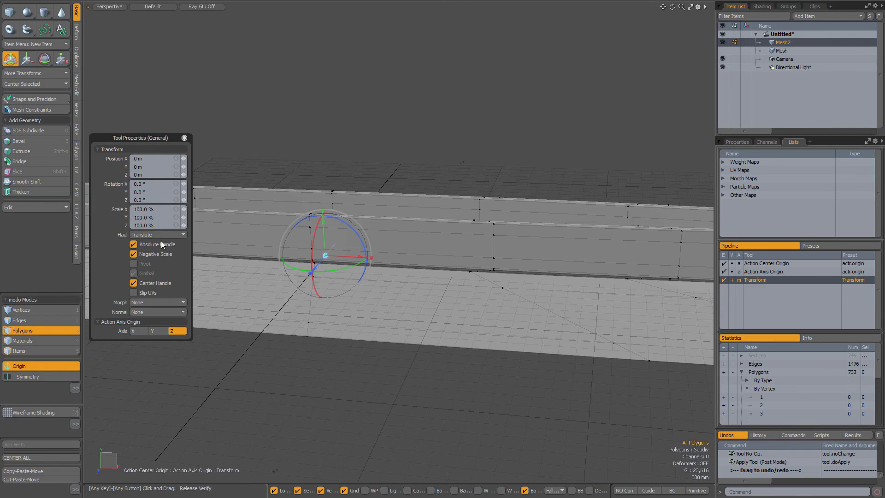
pyautogui.click(134, 244)
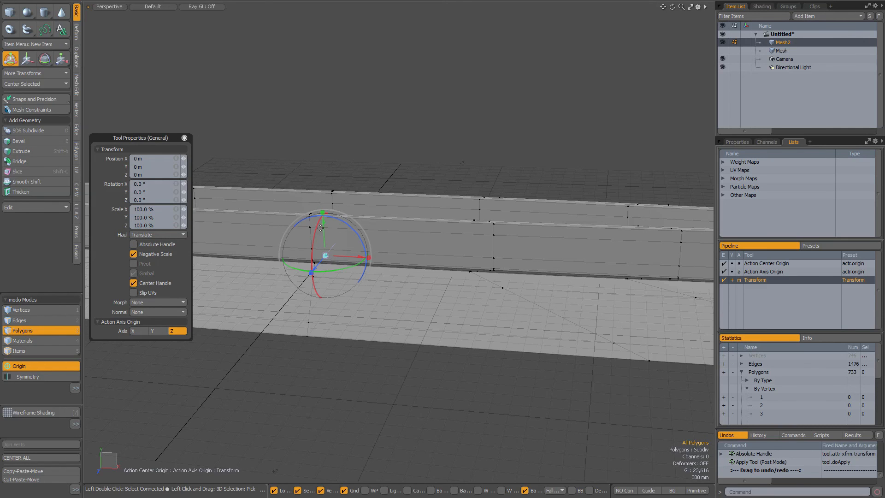